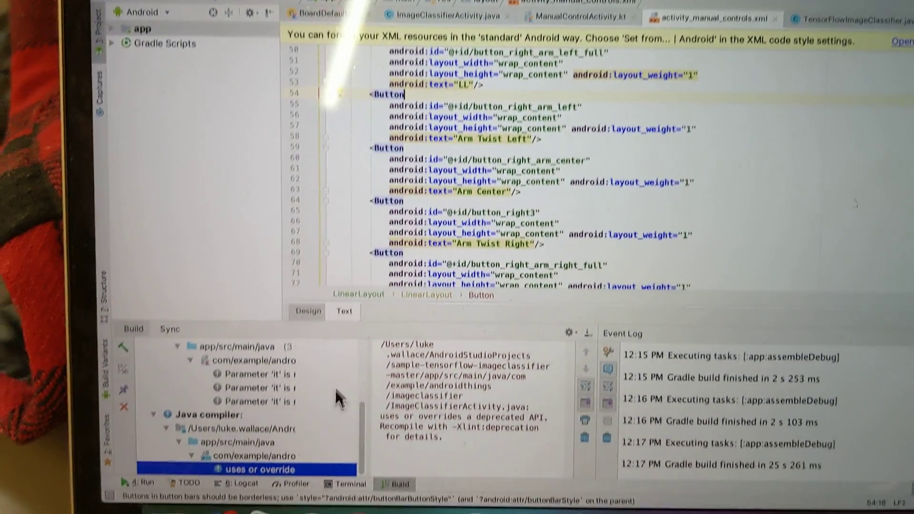
Step: Switch activity_manual_controls.xml to the Design preview showing head, arm and mouth buttons
left_click(307, 311)
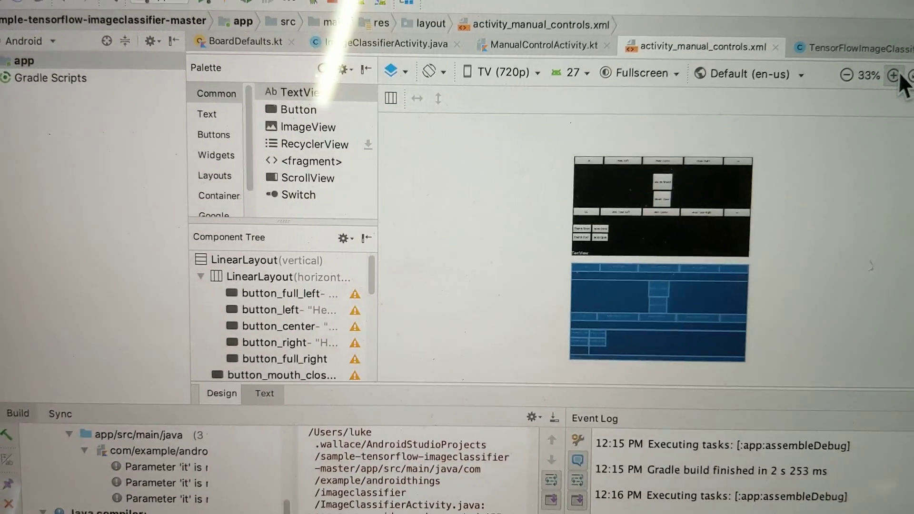
left_click(893, 75)
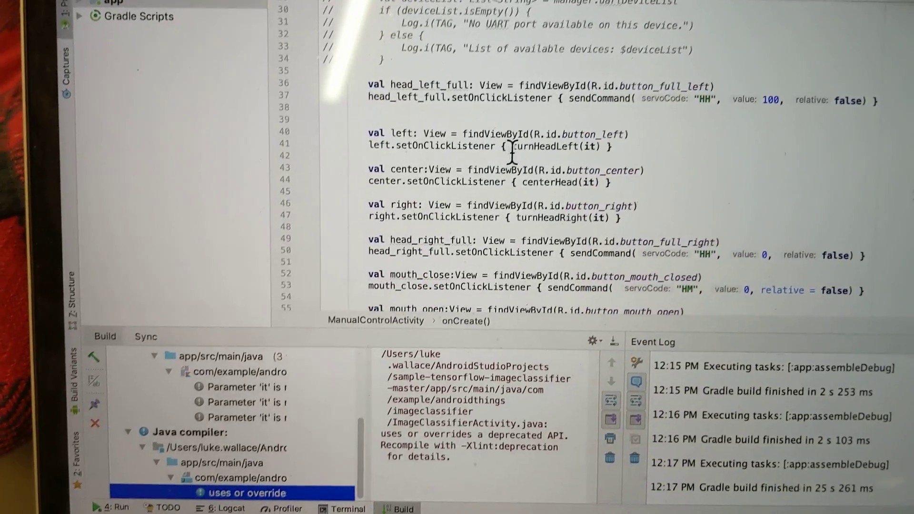
Step: Scroll ManualControlActivity.kt down to onStop, onDestroy and the sendCommand function
scroll("down", 3)
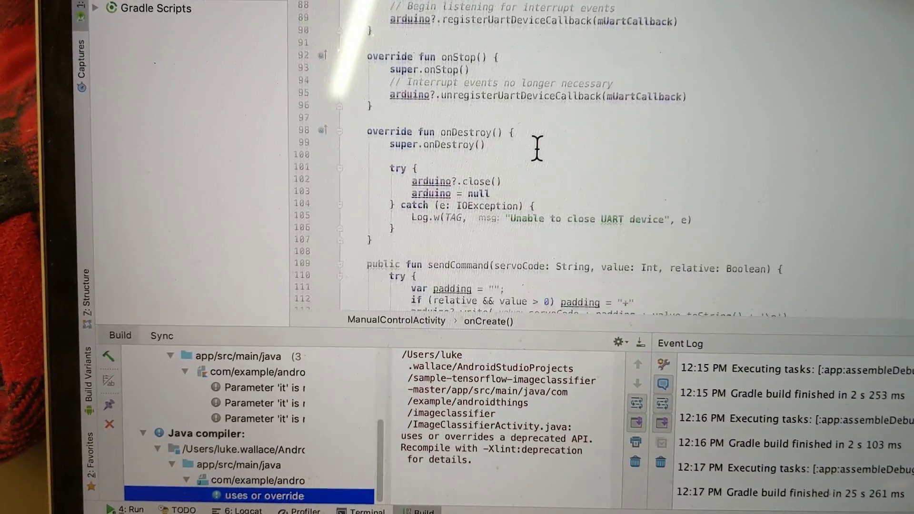